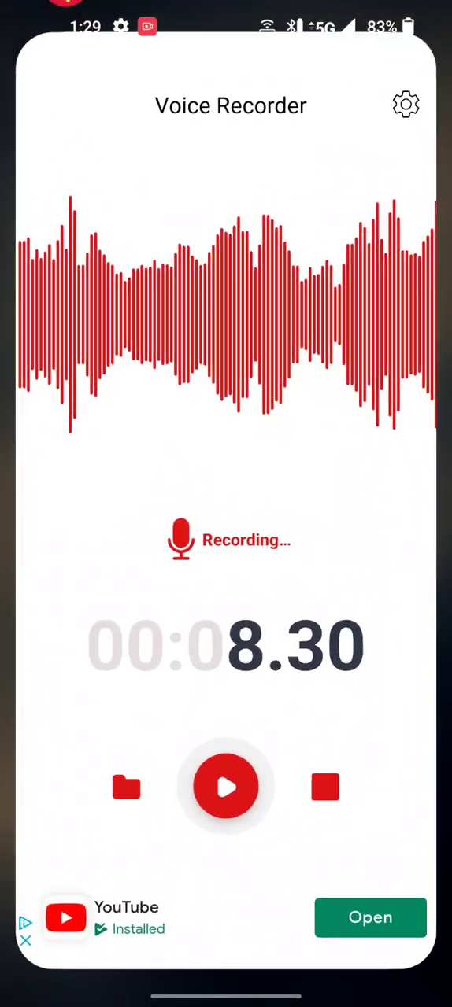
Tap the recorder screen and let it record about eight seconds until an ad appears.
left_click(226, 787)
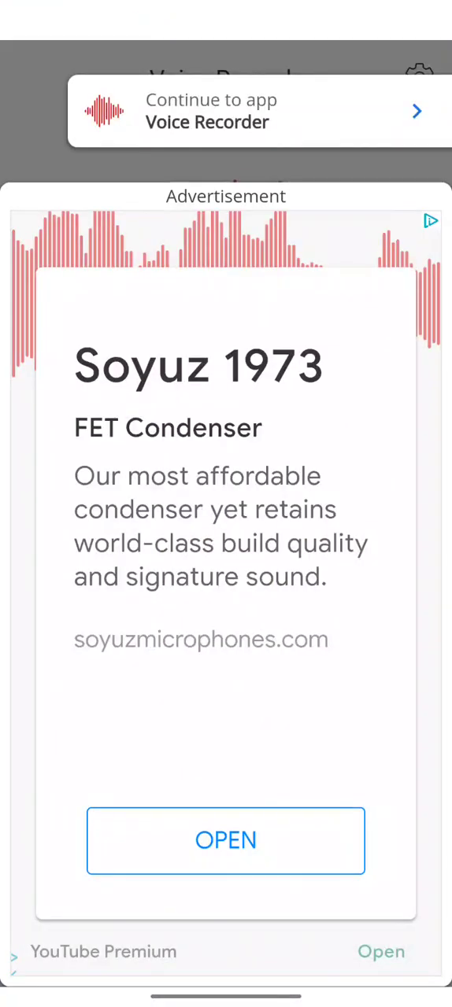
Dismiss the ad via 'Continue to app' and let the recording reach about 00:50.
left_click(226, 841)
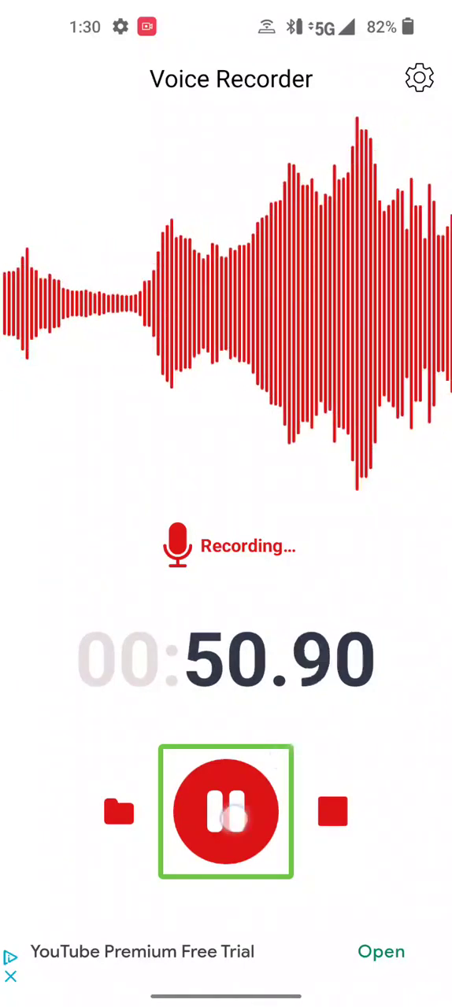
Pause the recording at 51 seconds and stop it to open the Voice002 save prompt.
left_click(226, 811)
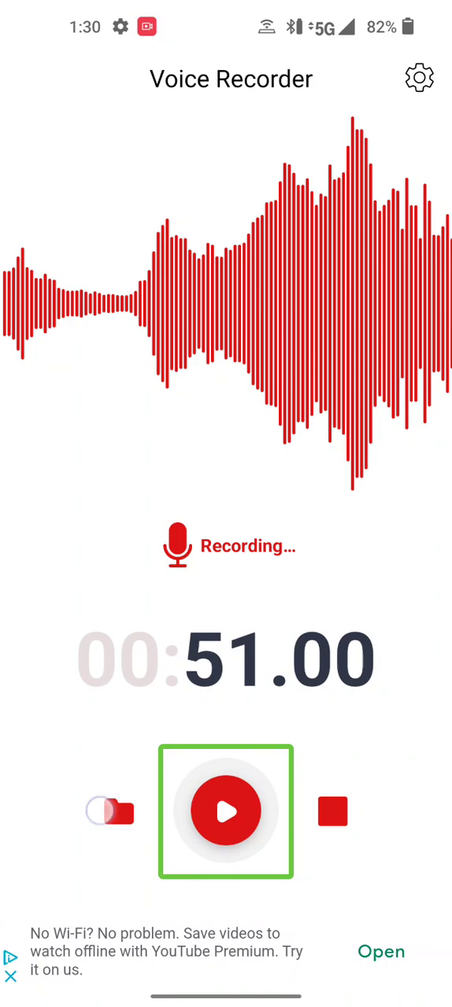
left_click(109, 812)
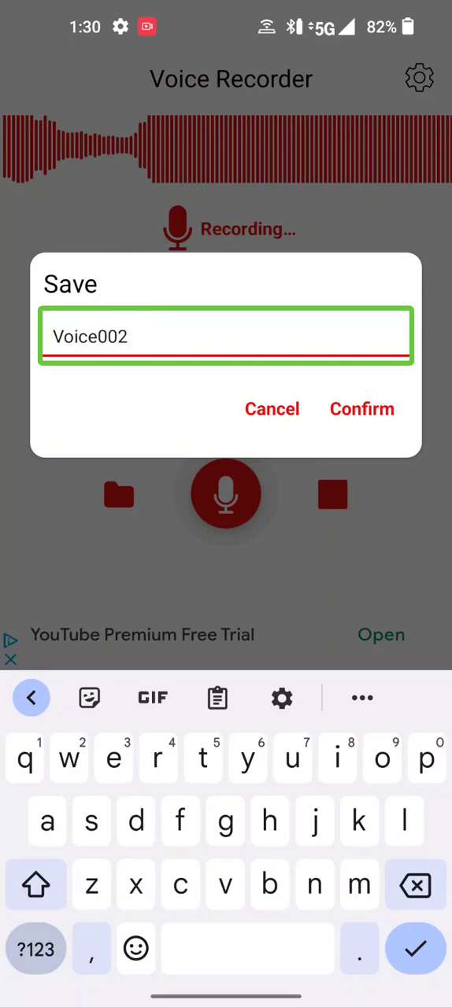
Backspace away 'Voice002' and stray letters to empty the Filename field, then begin spelling the new name.
type("sa")
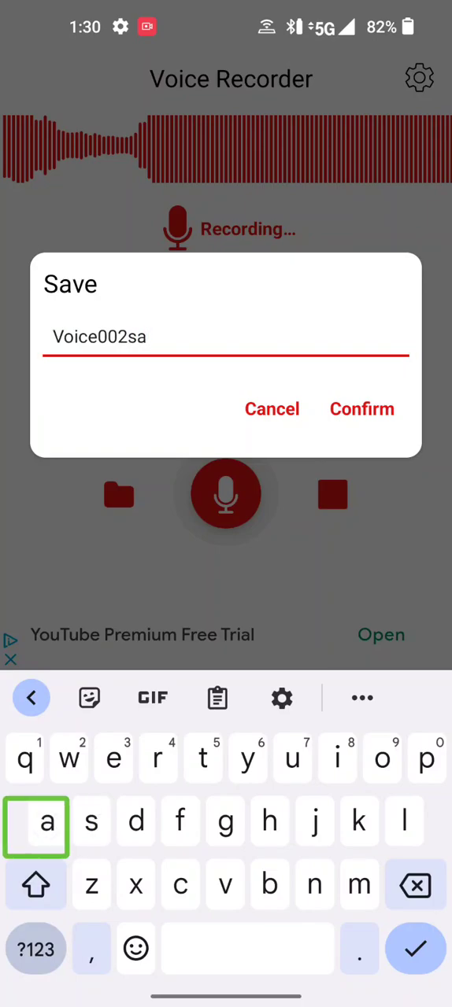
left_click(416, 885)
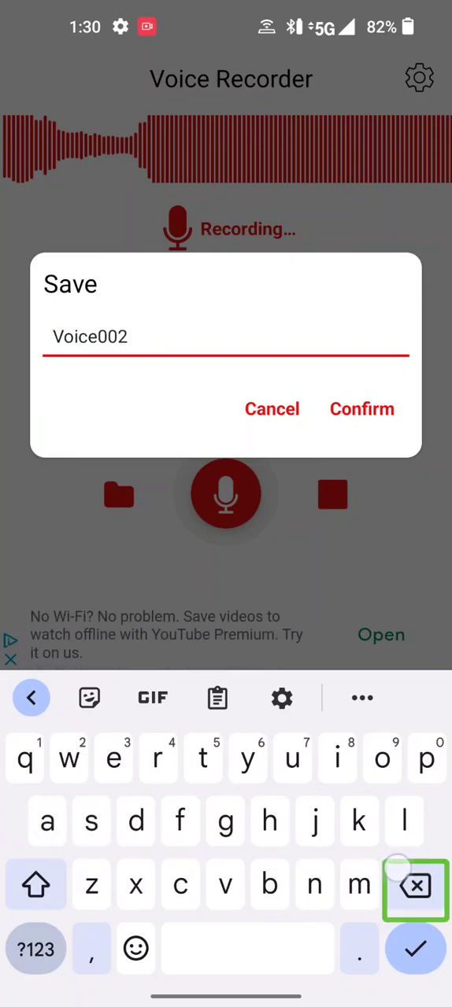
left_click(414, 890)
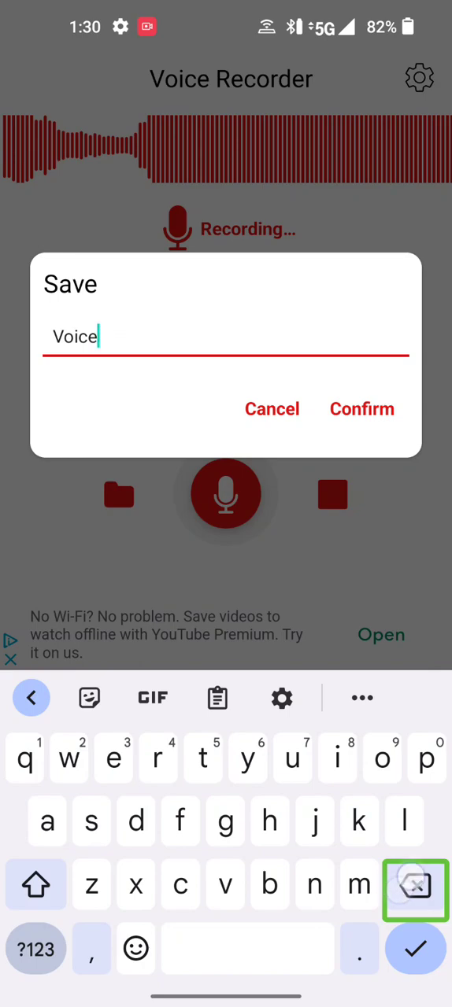
left_click(416, 885)
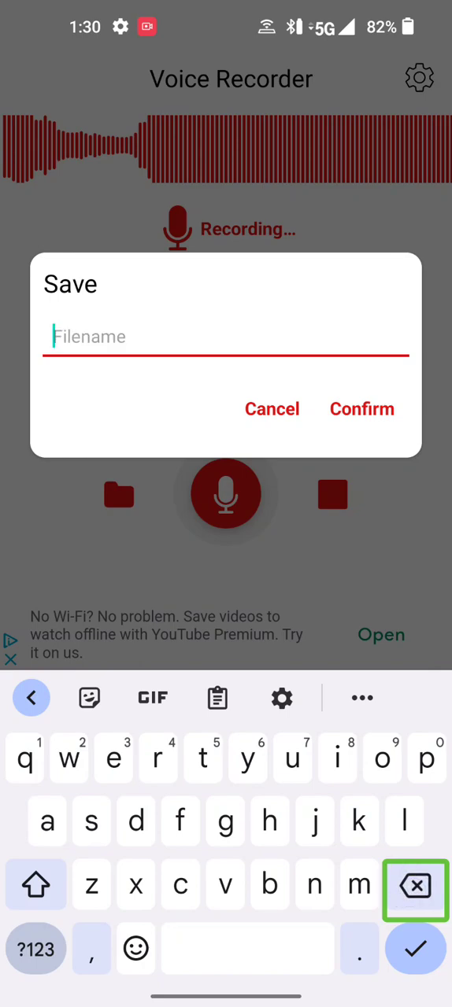
type("s")
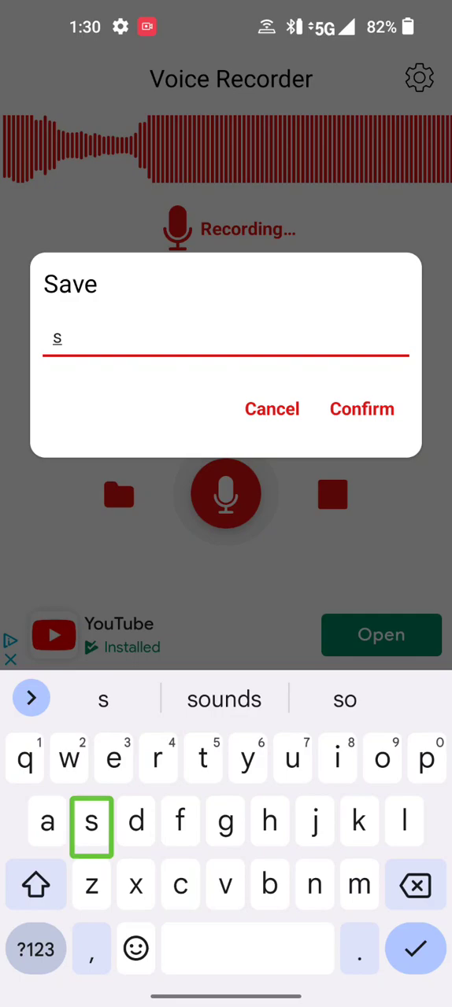
left_click(415, 885)
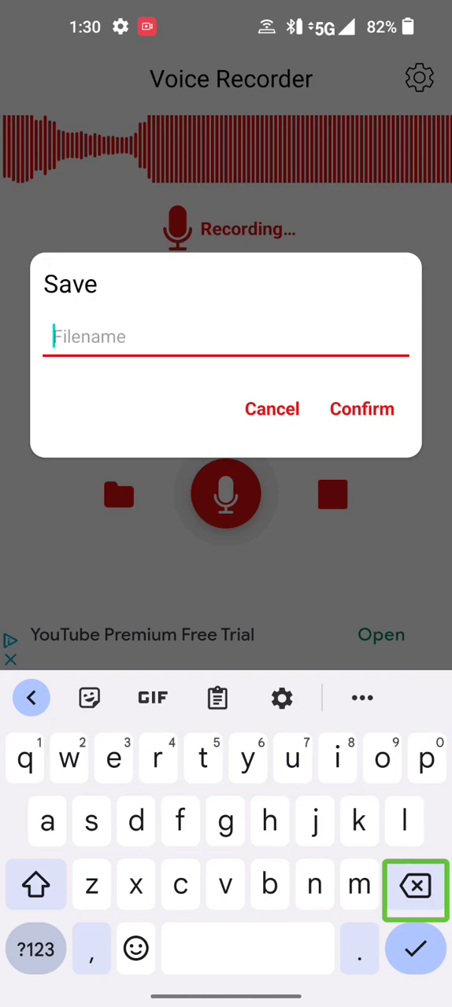
left_click(180, 885)
type("cham")
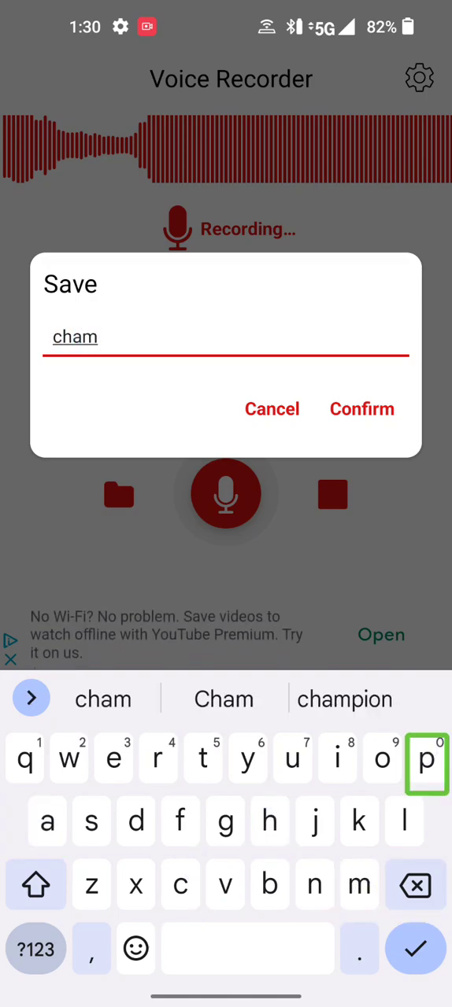
Accept the 'champion' suggestion for the filename and delete the trophy emoji it added.
left_click(344, 699)
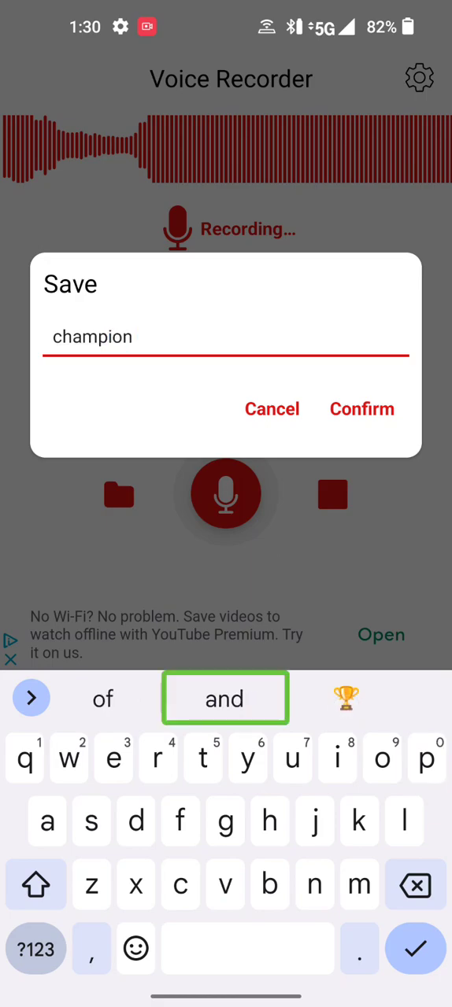
left_click(347, 698)
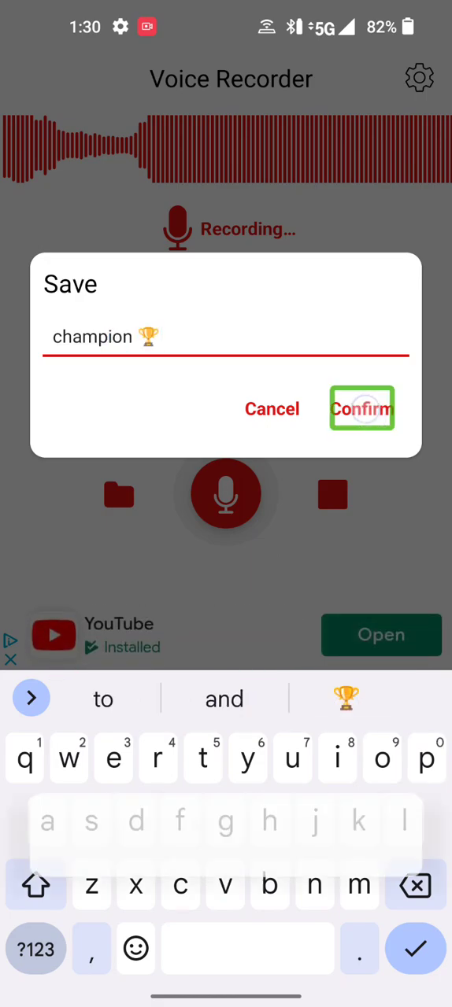
left_click(361, 408)
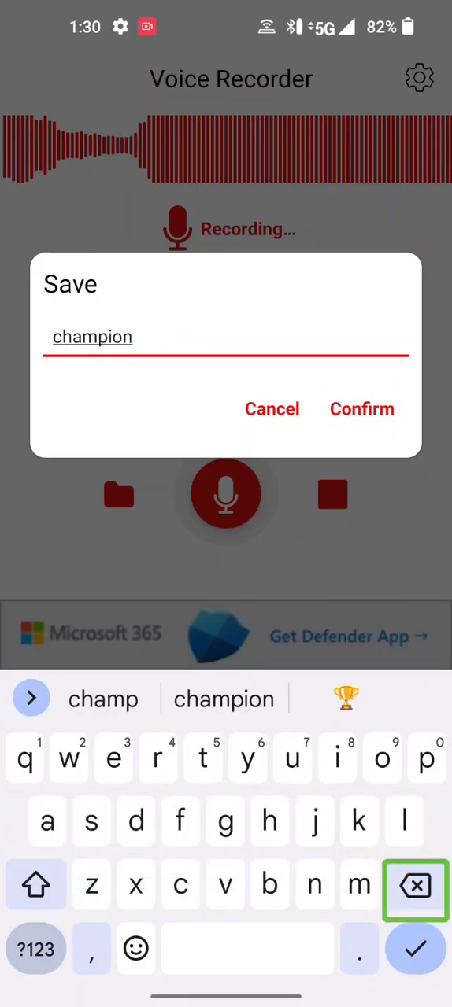
Confirm the Save dialog with filename 'champion', triggering the 'Enjoying the app?' popup.
left_click(362, 408)
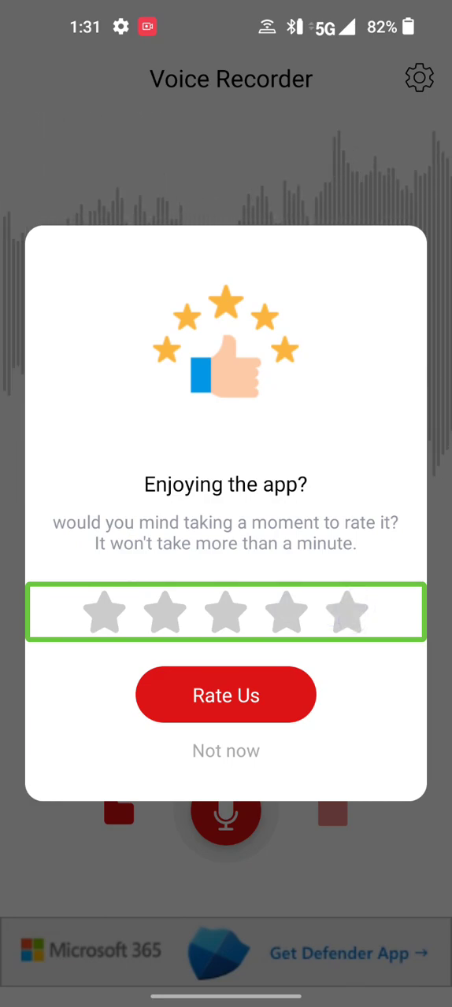
Choose 'Not now' on the rating popup to reach the 'Tap to start recording' screen.
left_click(226, 751)
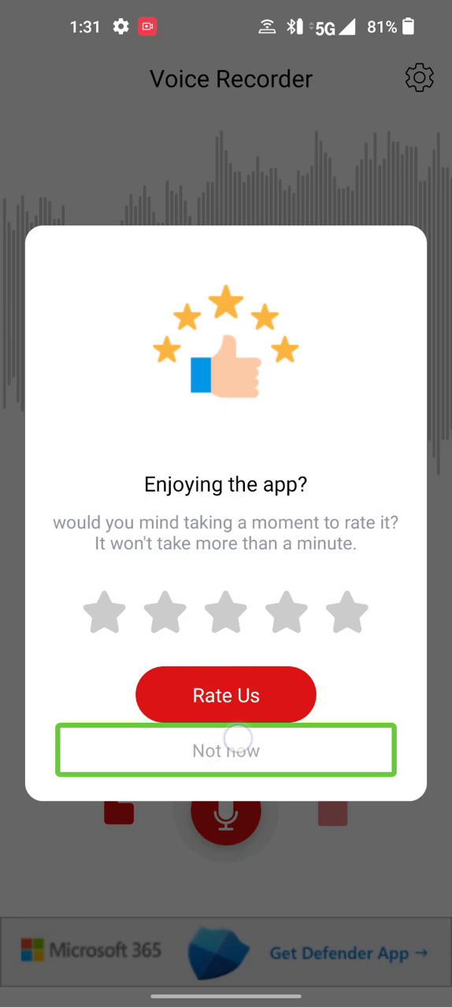
left_click(225, 750)
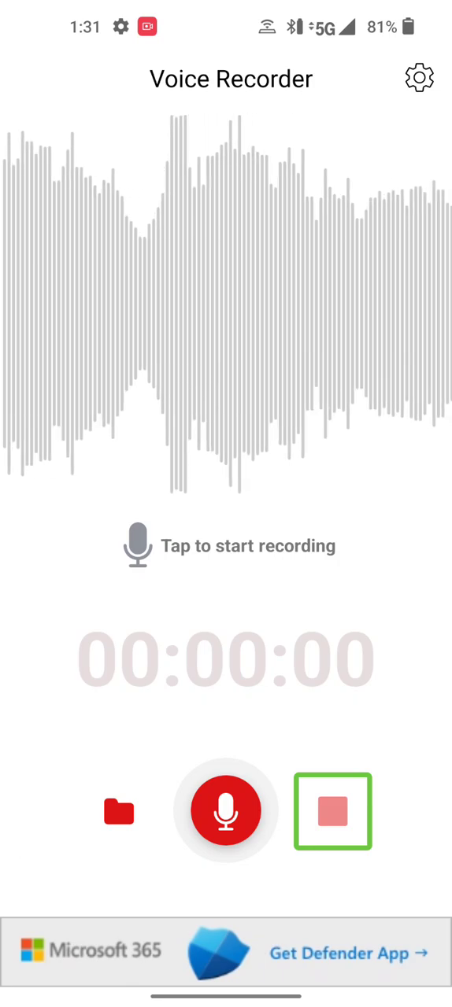
left_click(332, 811)
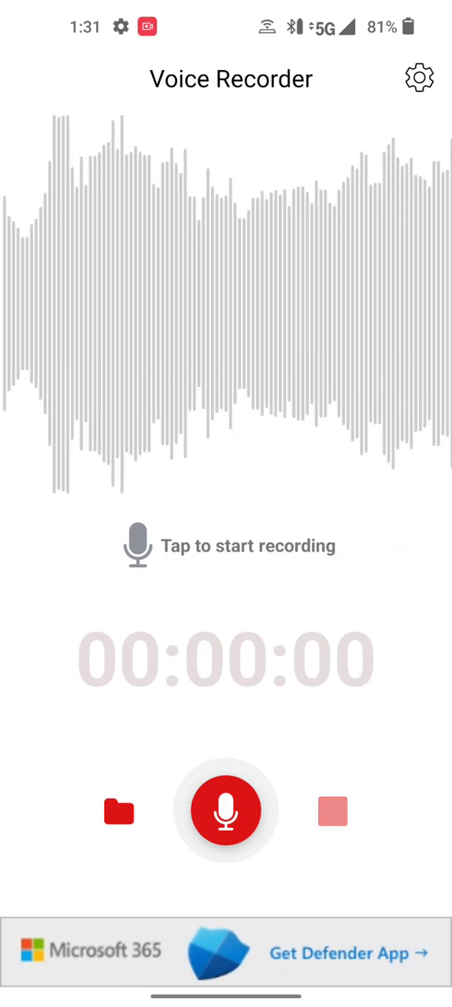